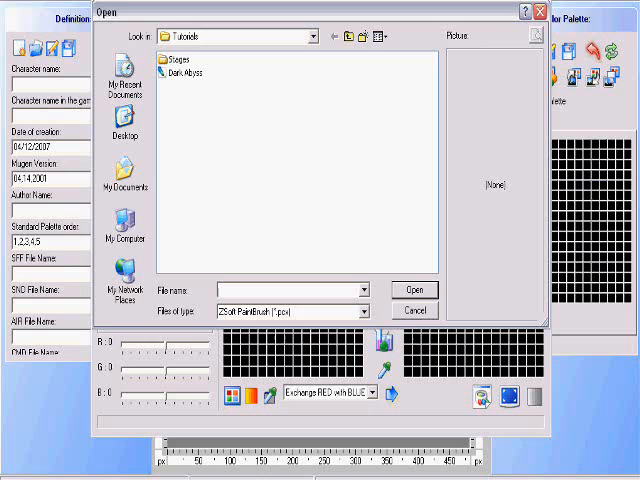
Step: List Windows Bitmap (*.bmp) files and load the Dark Abyss image as a sprite
{"action": "left_click", "coordinate": [365, 312]}
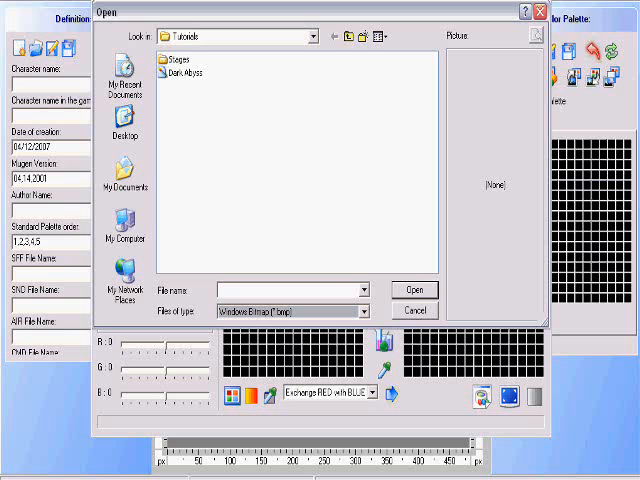
{"action": "double_click", "coordinate": [195, 72]}
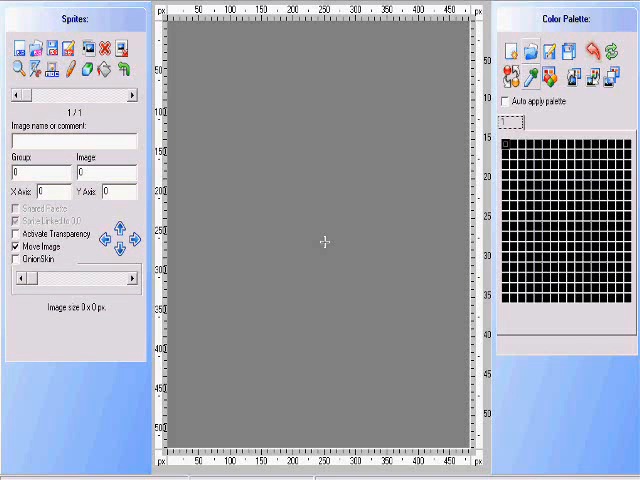
{"action": "mouse_move", "coordinate": [47, 65]}
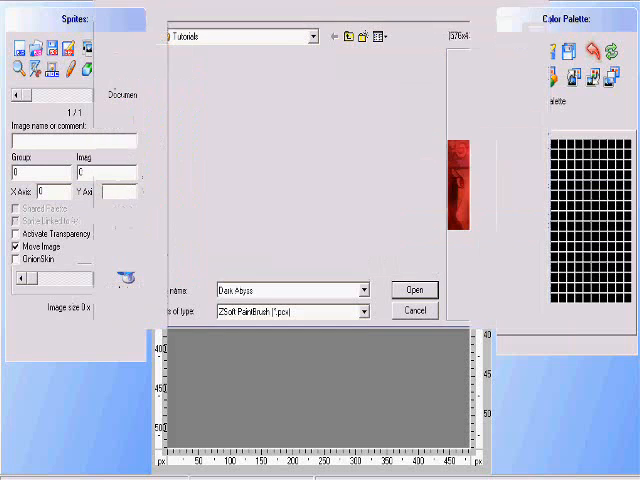
{"action": "left_click", "coordinate": [413, 290]}
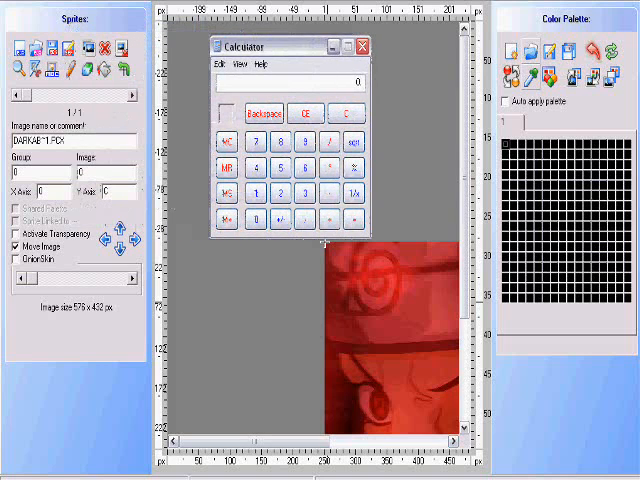
Step: Halve the 576-pixel width in Calculator and enter the result as the sprite's X axis
{"action": "left_click", "coordinate": [282, 169]}
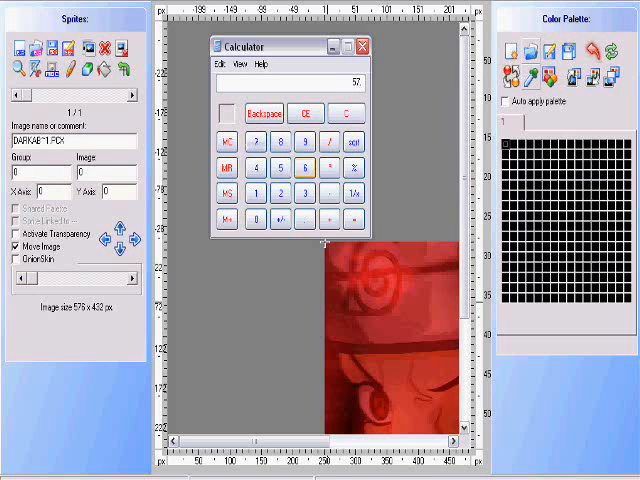
{"action": "left_click", "coordinate": [289, 196]}
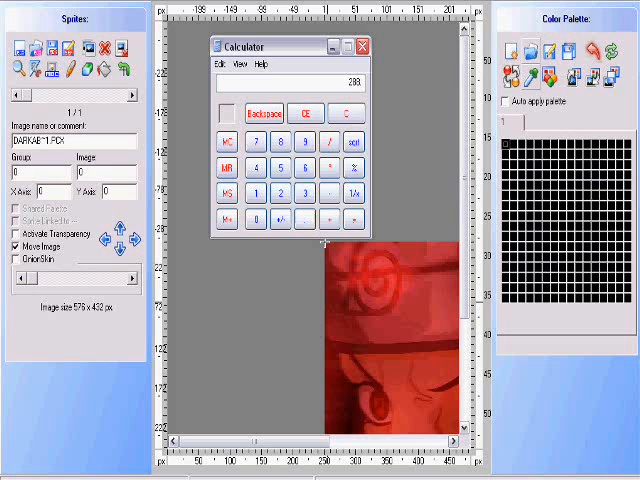
{"action": "left_click", "coordinate": [360, 46]}
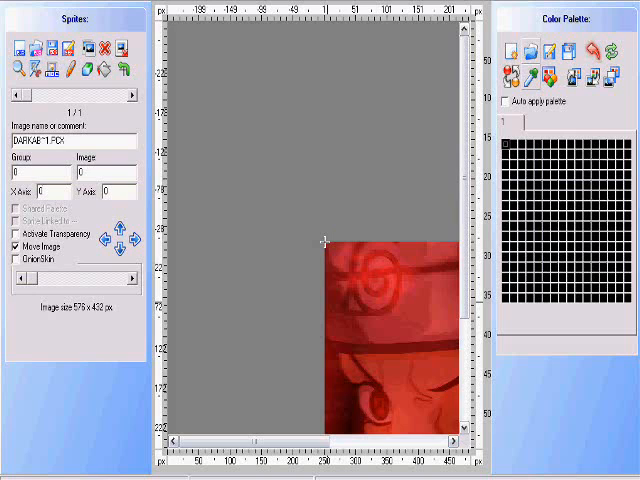
{"action": "type", "text": "298"}
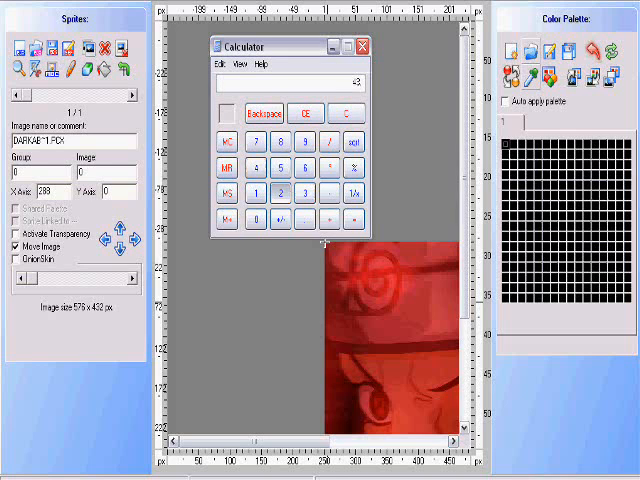
Step: Work out the vertical offset in Calculator for the sprite's Y axis
{"action": "left_click", "coordinate": [287, 190]}
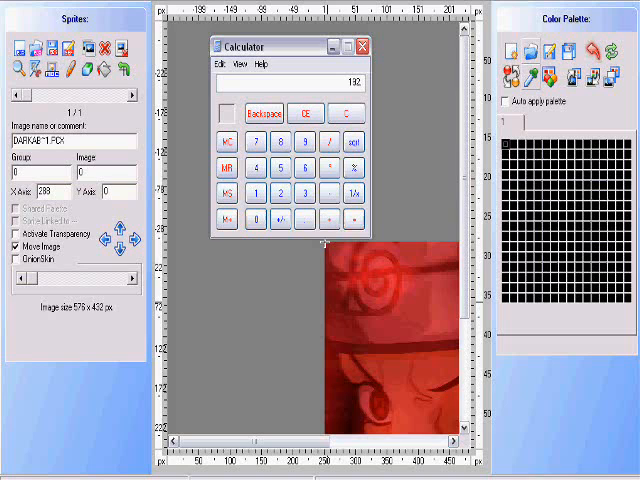
{"action": "left_click", "coordinate": [360, 46]}
{"action": "type", "text": "Dark A"}
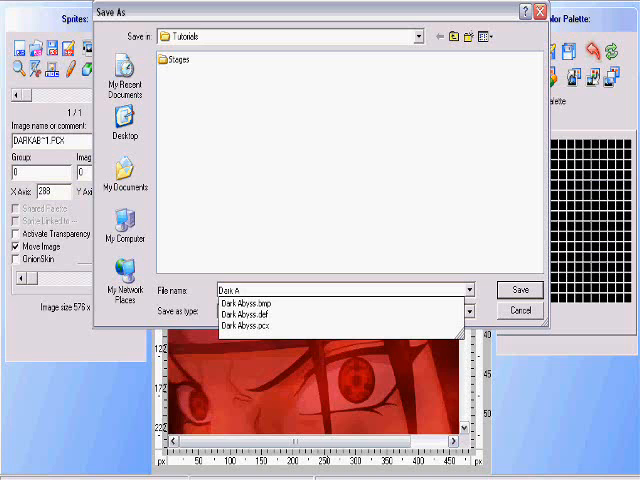
Step: Save the Dark Abyss sprite as an SFF file using the Individual Palette format
{"action": "left_click", "coordinate": [340, 311]}
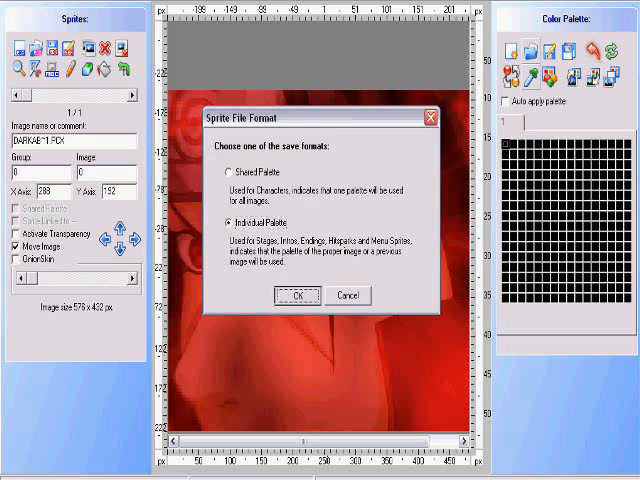
{"action": "left_click", "coordinate": [302, 294]}
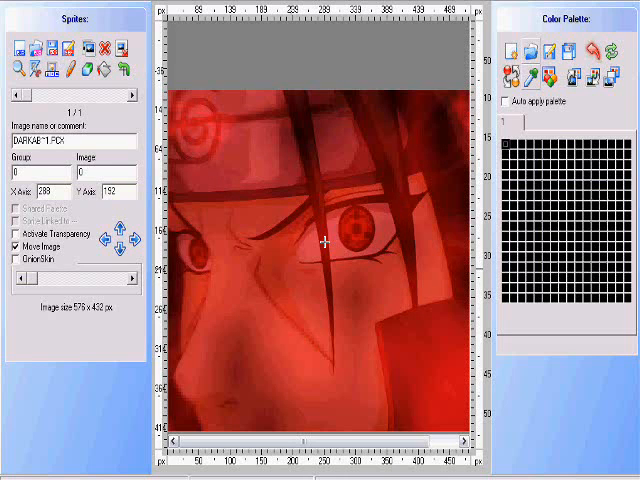